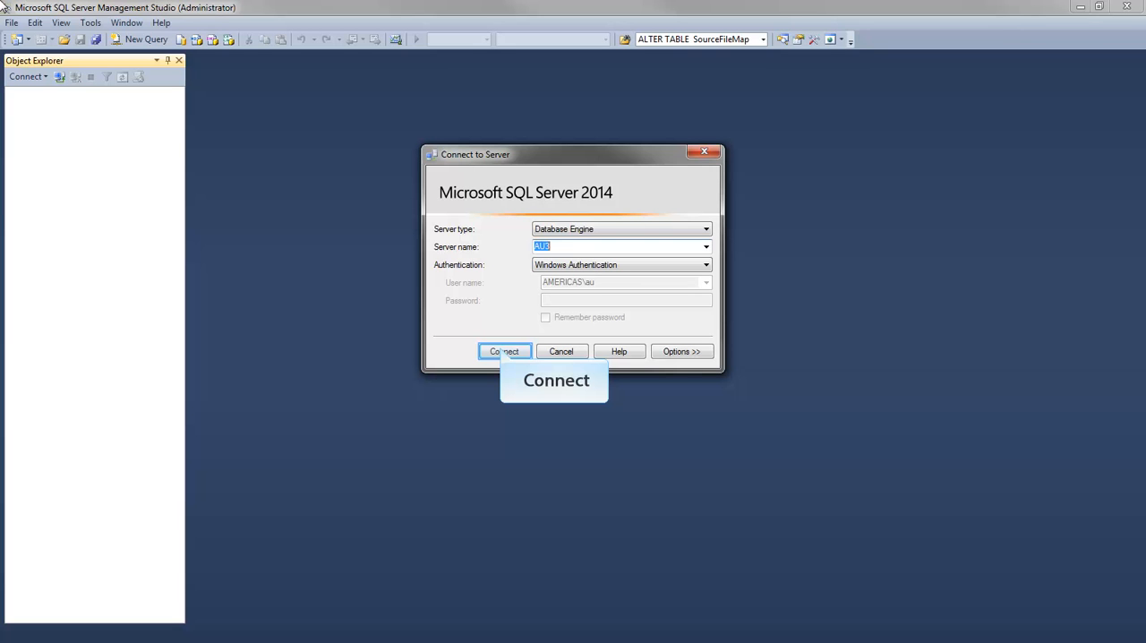
{"action": "mouse_move", "coordinate": [39, 9]}
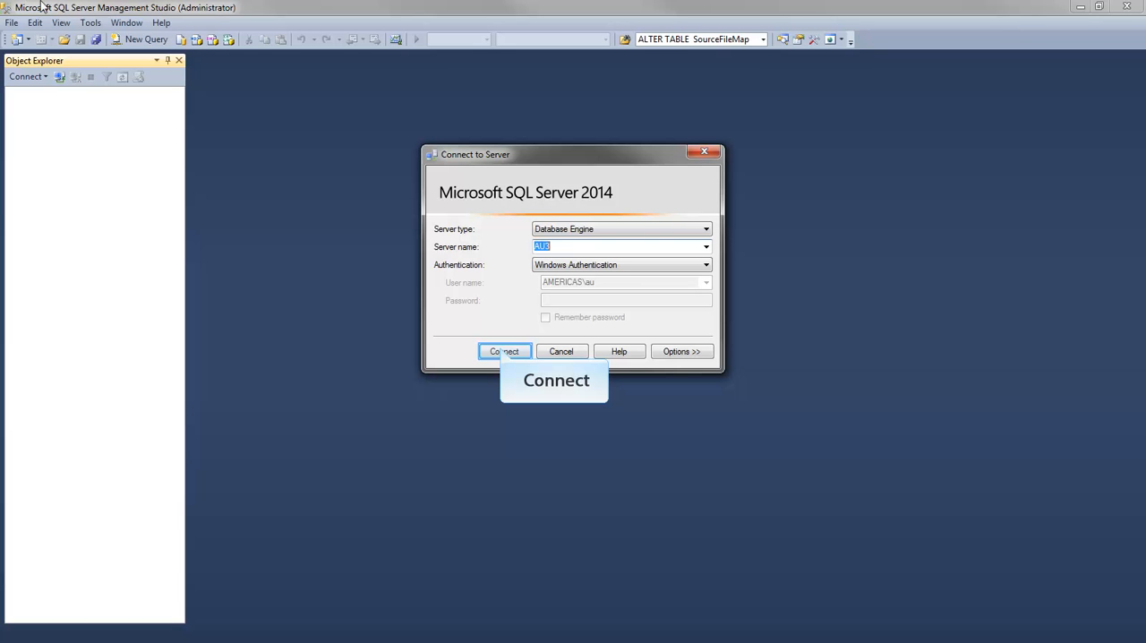
Connect to the local Database Engine using Windows Authentication
{"action": "left_click", "coordinate": [505, 351]}
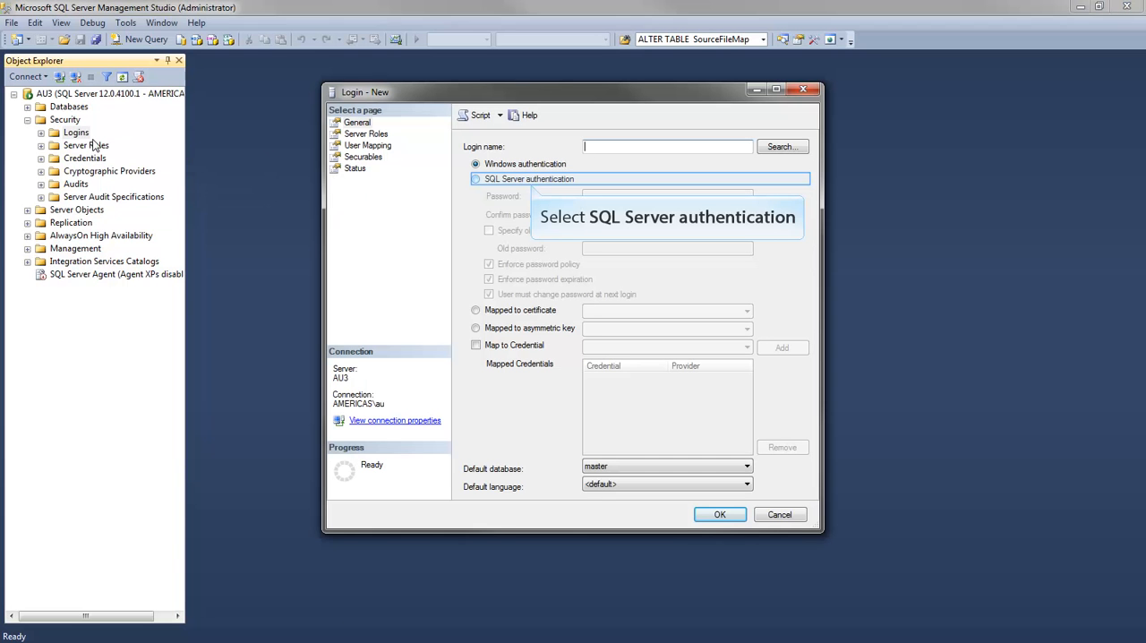
{"action": "mouse_move", "coordinate": [229, 147]}
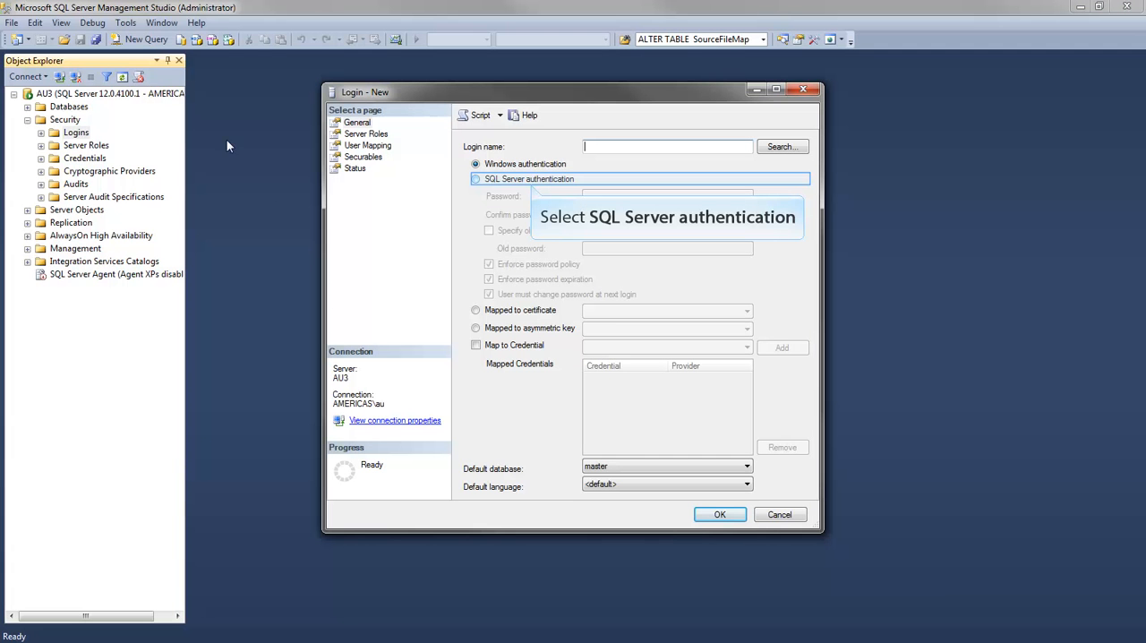
Switch the new login to SQL Server authentication and enter the login name ssc
{"action": "left_click", "coordinate": [477, 178]}
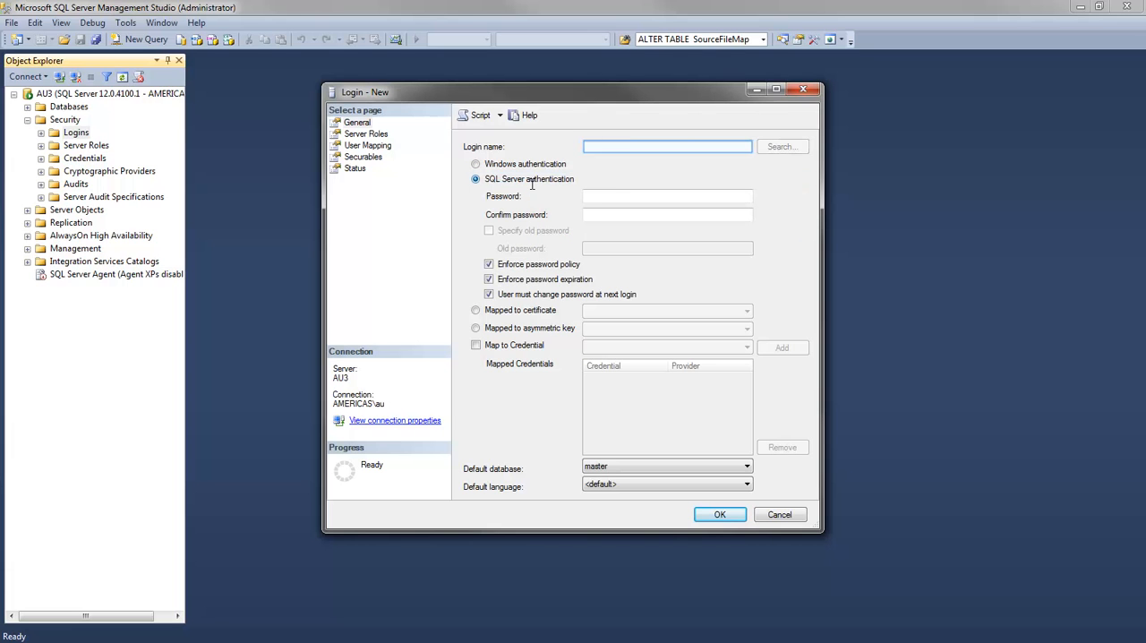
{"action": "type", "text": "ssc"}
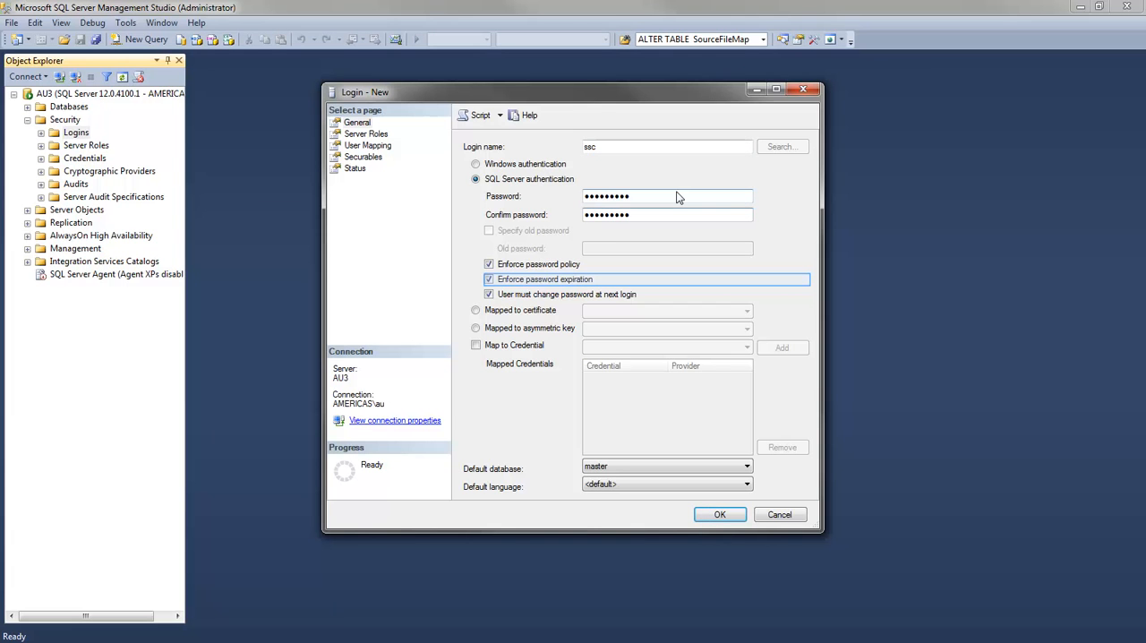
{"action": "mouse_move", "coordinate": [523, 231]}
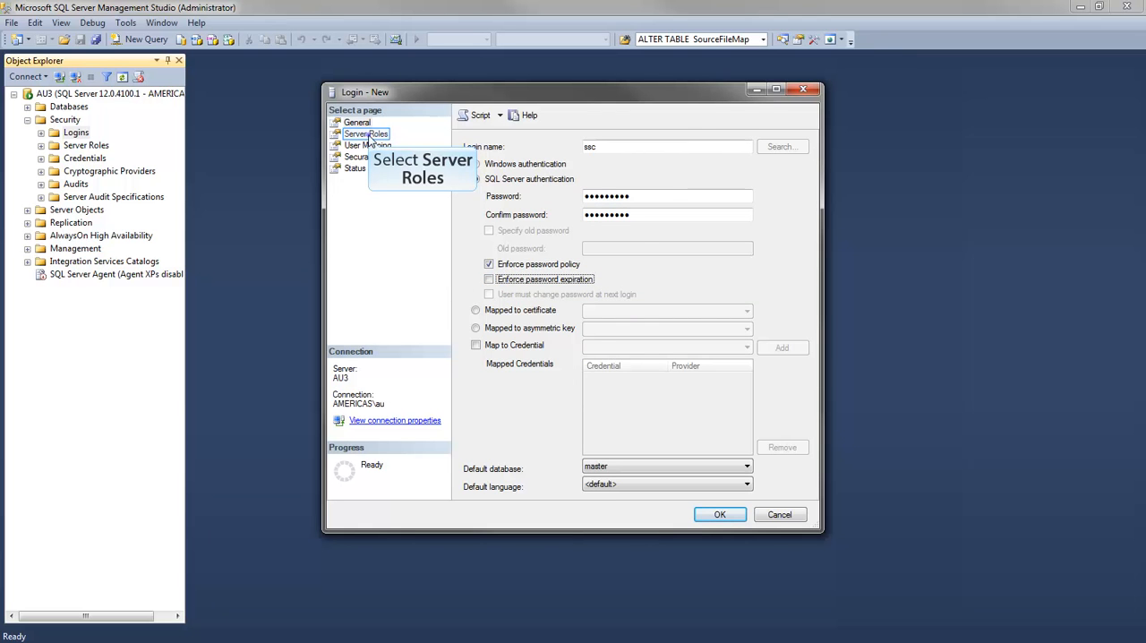
Grant the ssc login all server roles including sysadmin and create it
{"action": "left_click", "coordinate": [365, 132]}
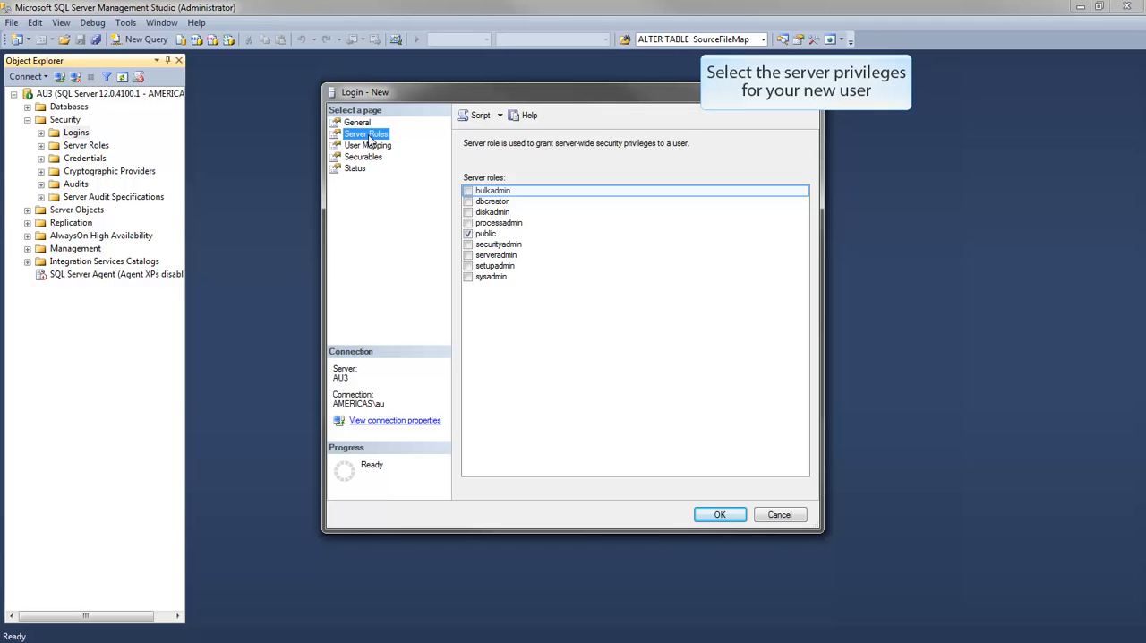
{"action": "mouse_move", "coordinate": [423, 147]}
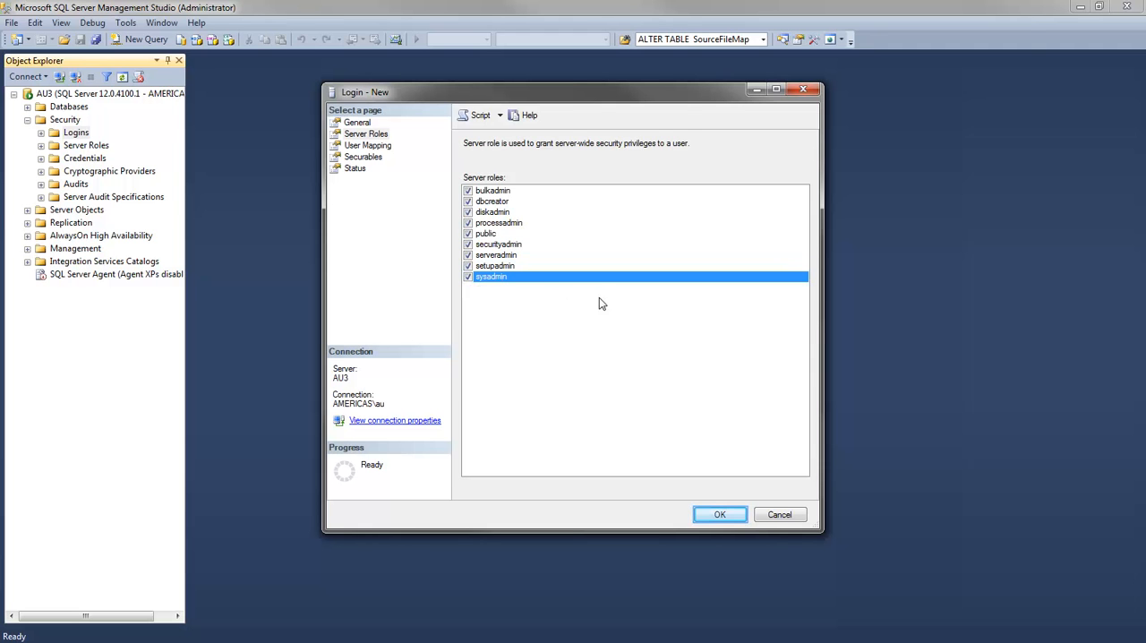
{"action": "mouse_move", "coordinate": [720, 514]}
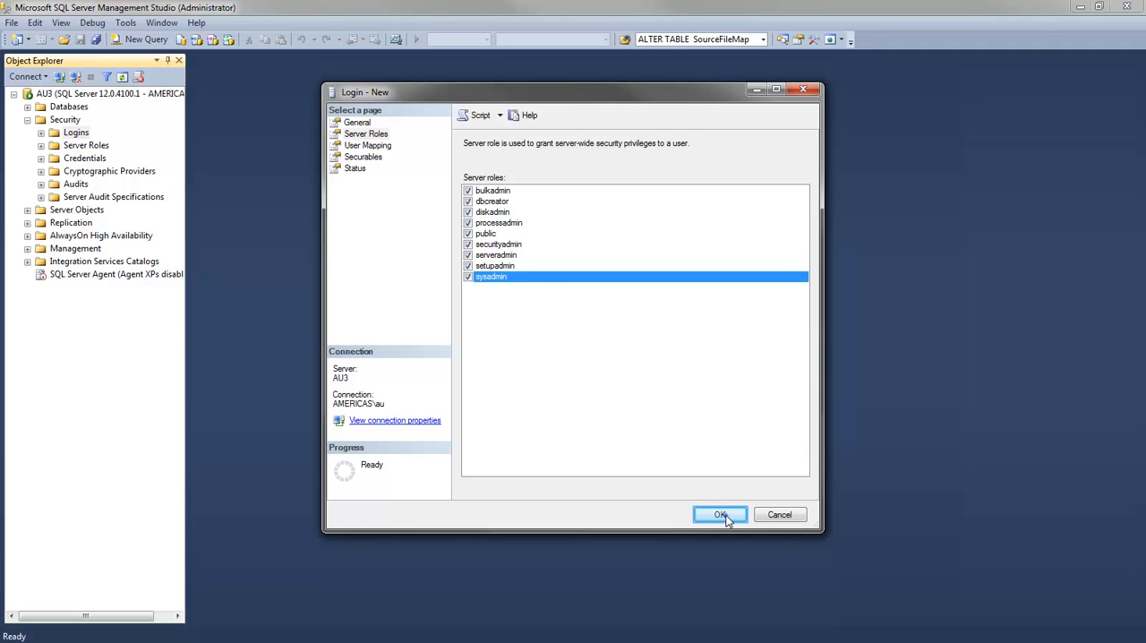
{"action": "left_click", "coordinate": [720, 514]}
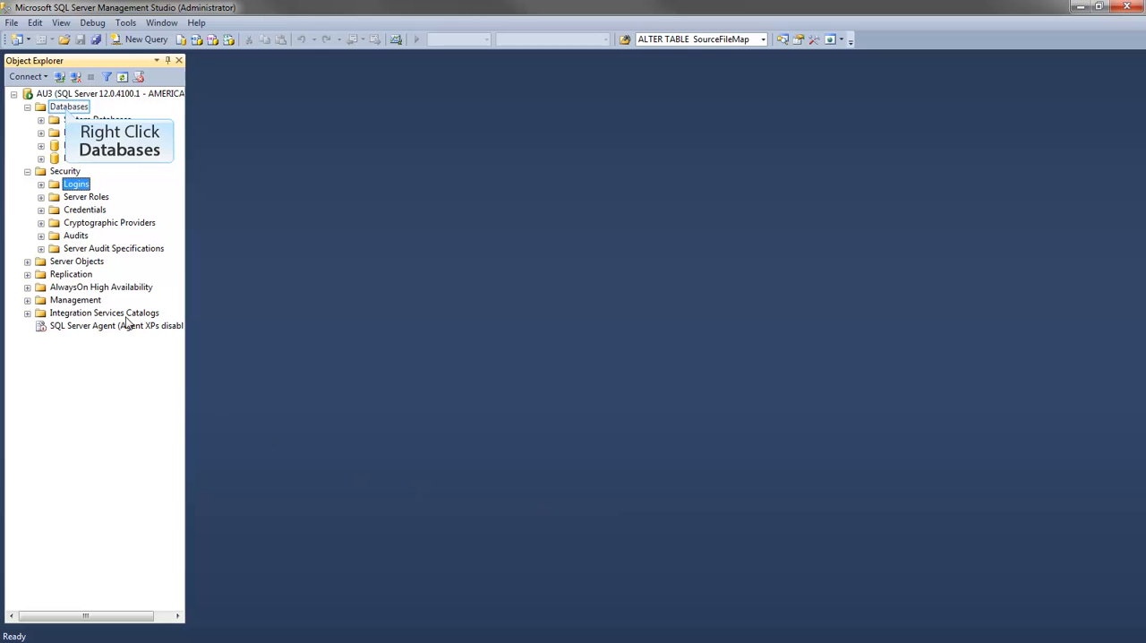
Begin a new database from Object Explorer and name it ssc4408
{"action": "right_click", "coordinate": [68, 106]}
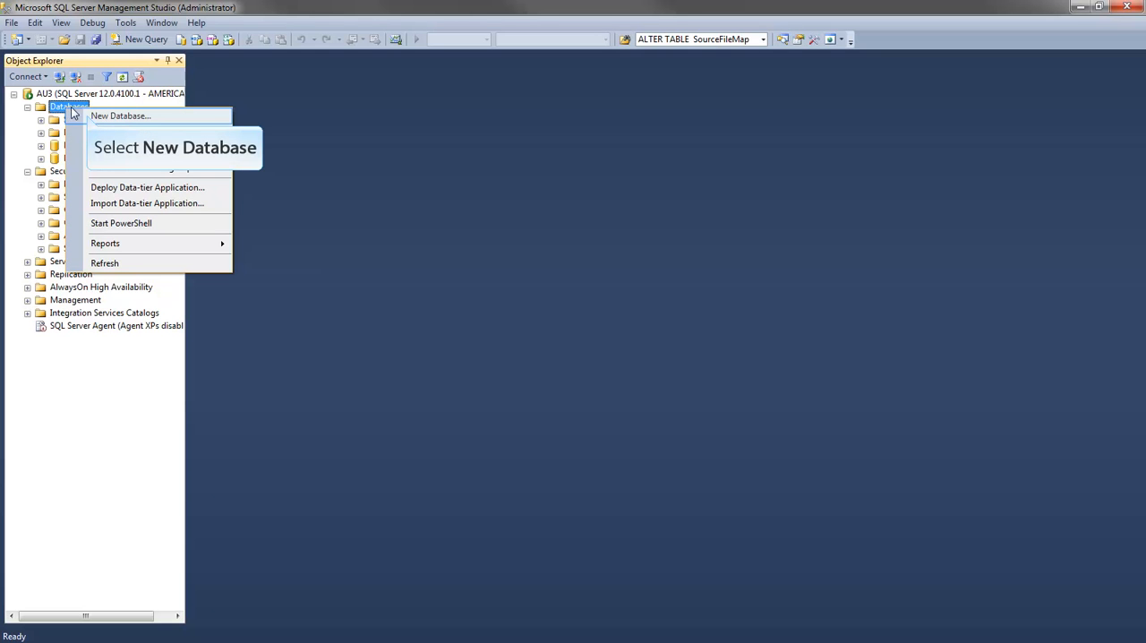
{"action": "left_click", "coordinate": [120, 114]}
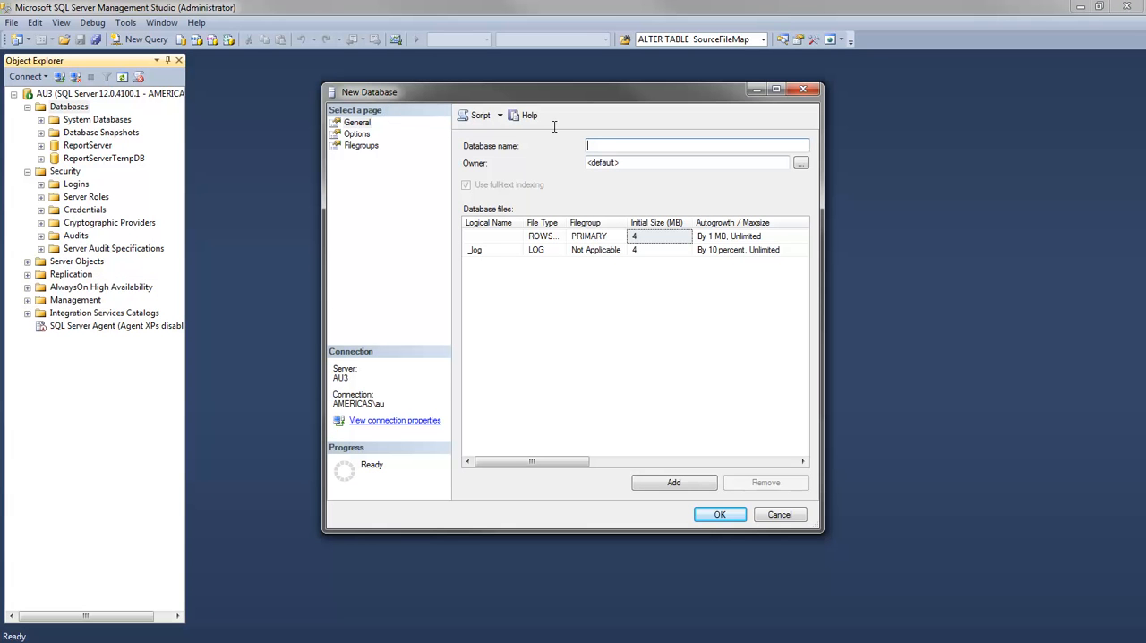
{"action": "type", "text": "ssc4408"}
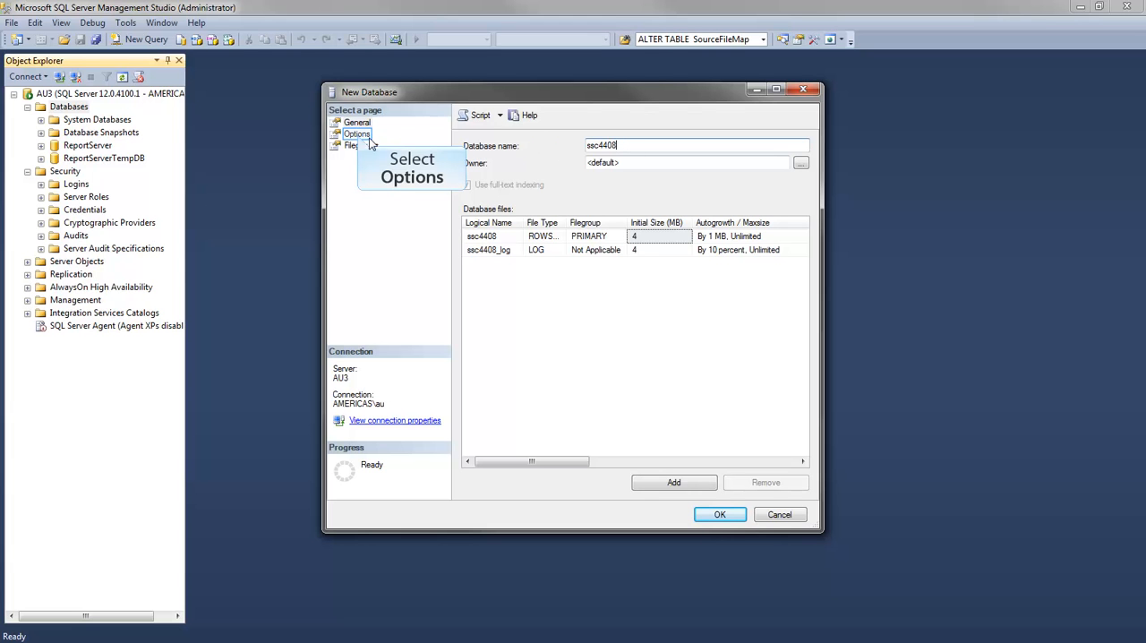
Browse the Collation list on the Options page of the ssc4408 database
{"action": "left_click", "coordinate": [358, 132]}
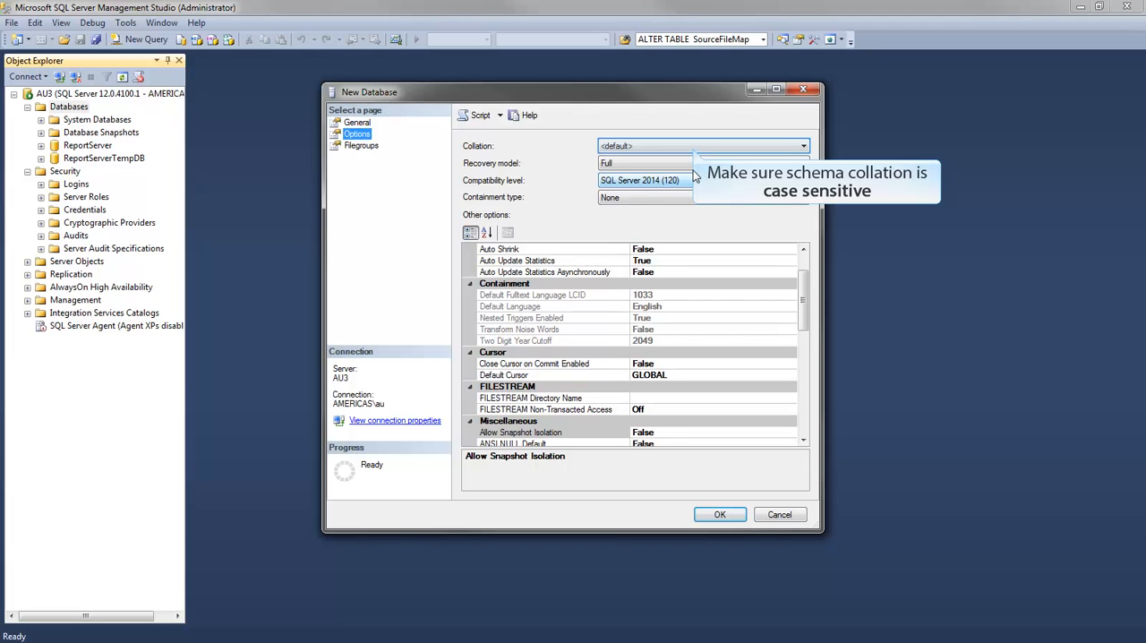
{"action": "left_click", "coordinate": [802, 145]}
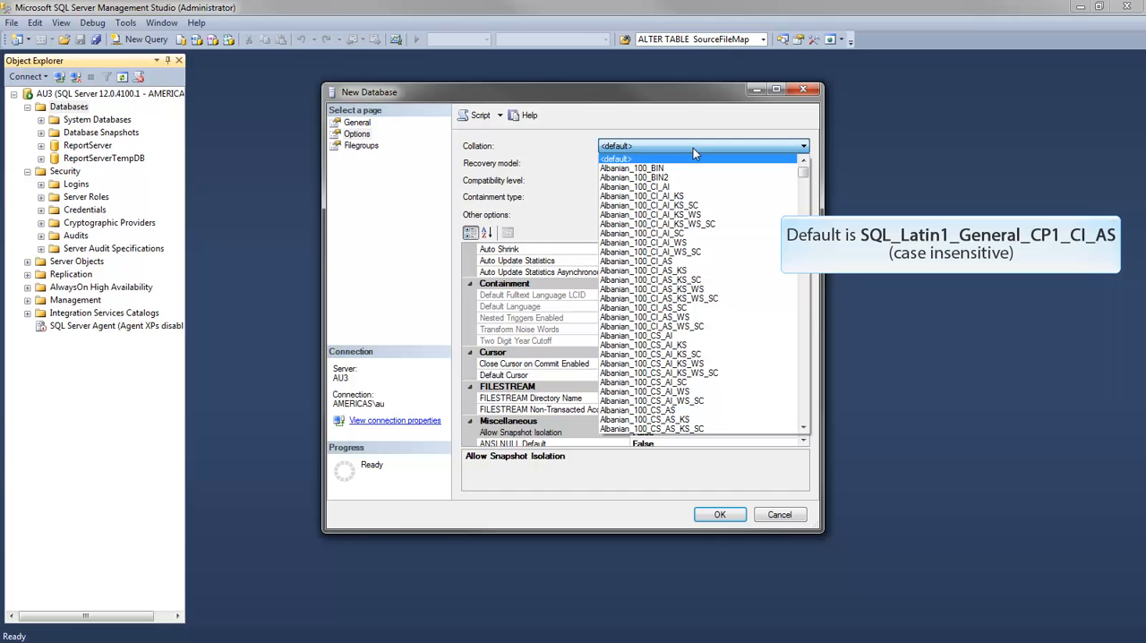
{"action": "mouse_move", "coordinate": [767, 158]}
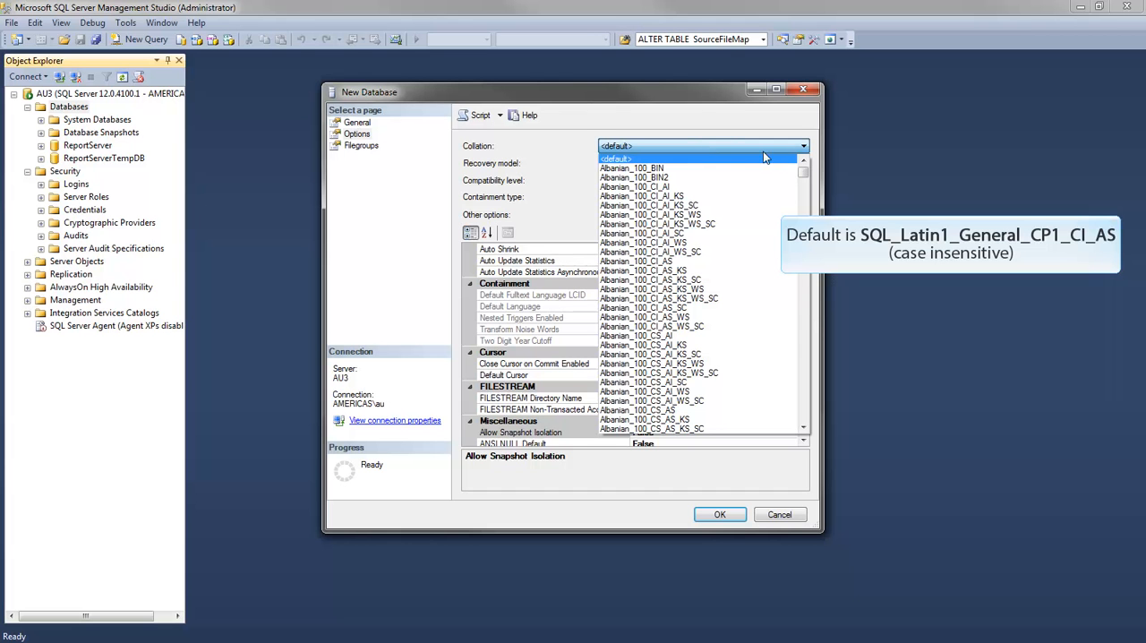
{"action": "scroll", "scroll_direction": "down", "scroll_amount": 3}
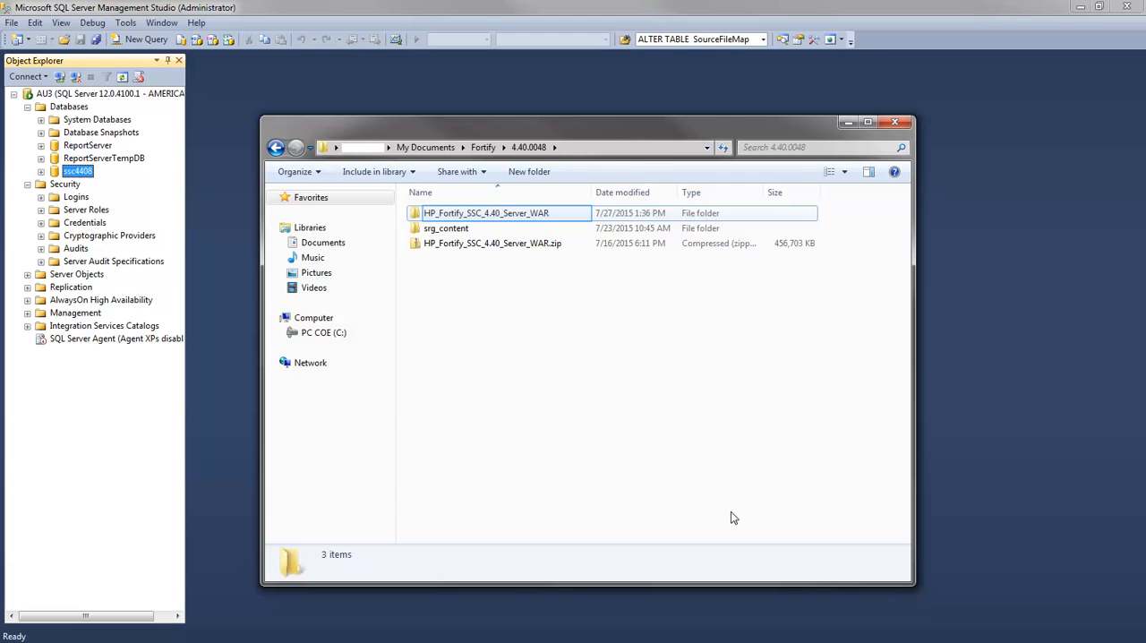
{"action": "mouse_move", "coordinate": [577, 448]}
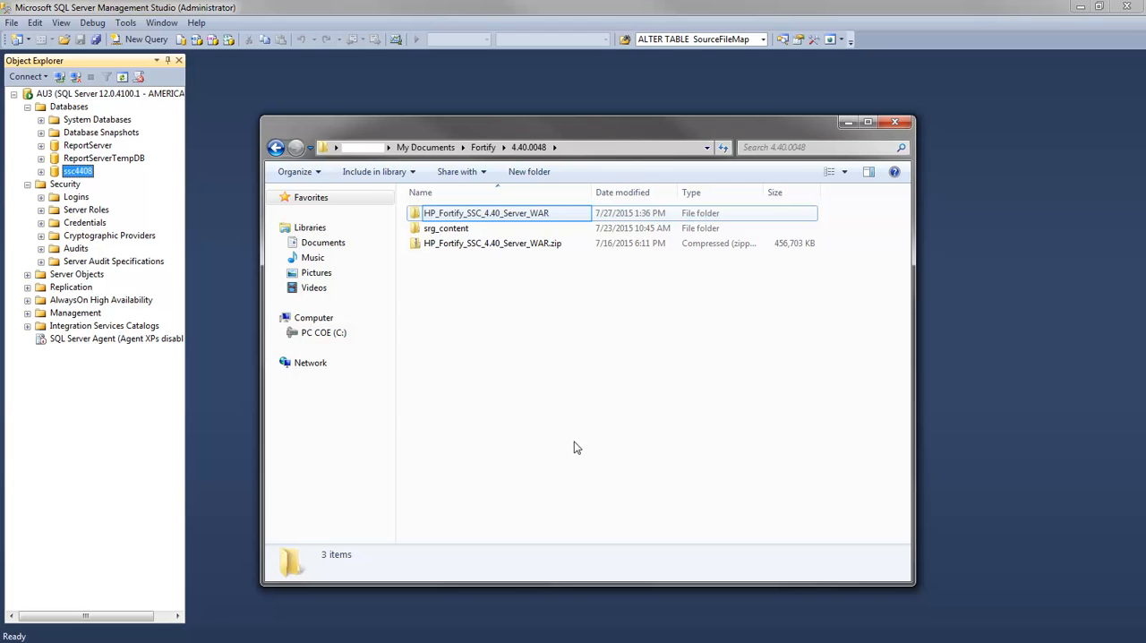
Open create-tables.sql from the WAR's sql\sqlserver folder, normalizing its line endings
{"action": "double_click", "coordinate": [485, 212]}
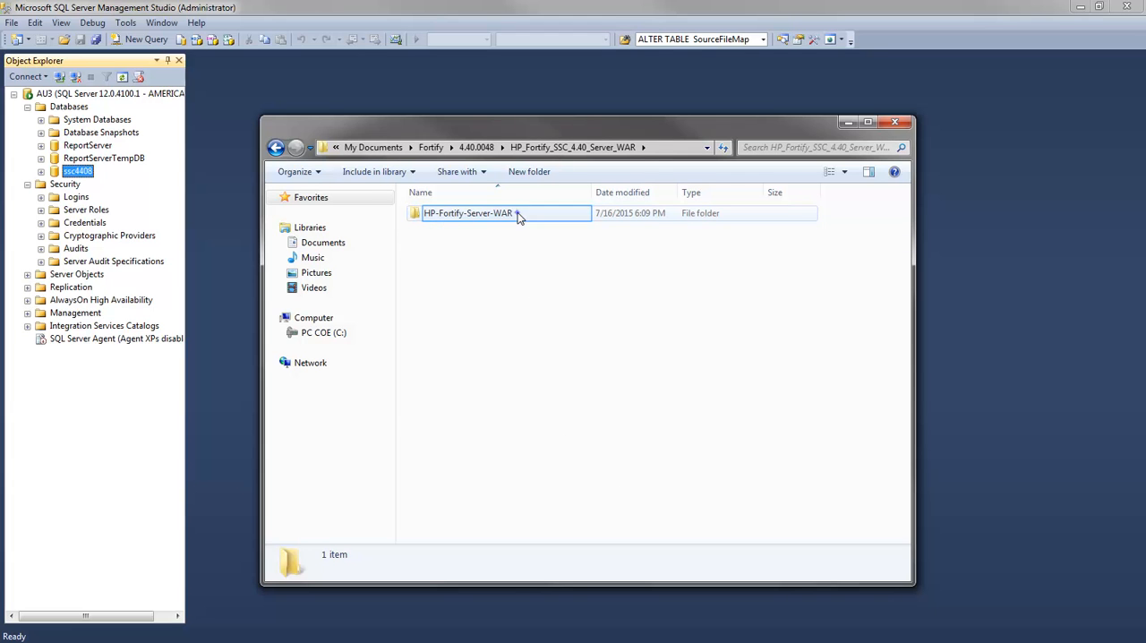
{"action": "double_click", "coordinate": [468, 212]}
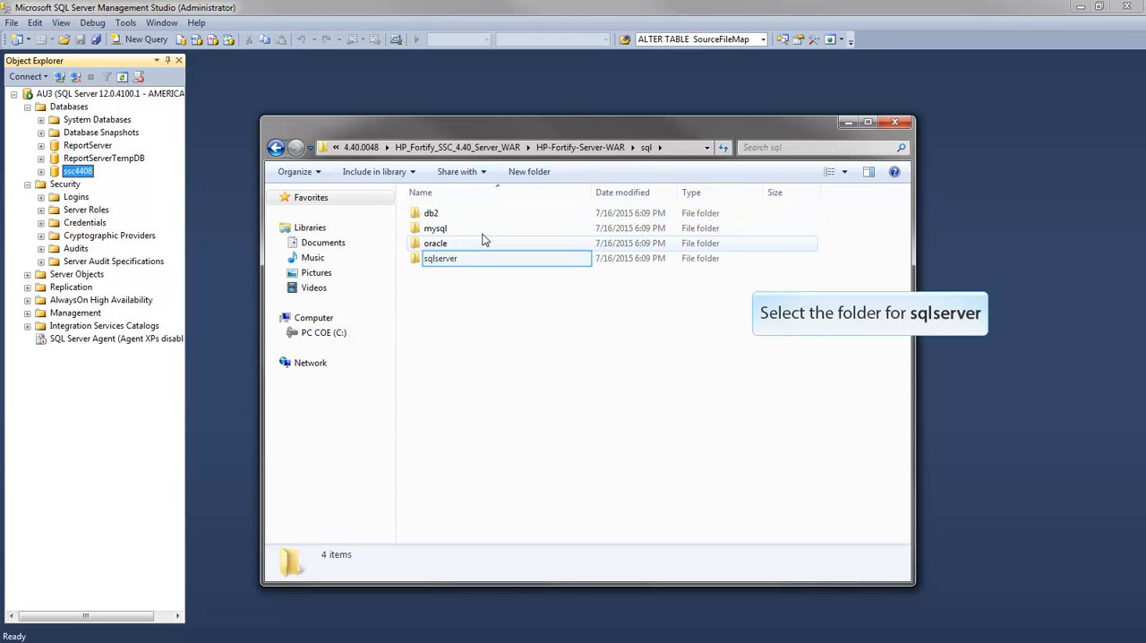
{"action": "double_click", "coordinate": [441, 258]}
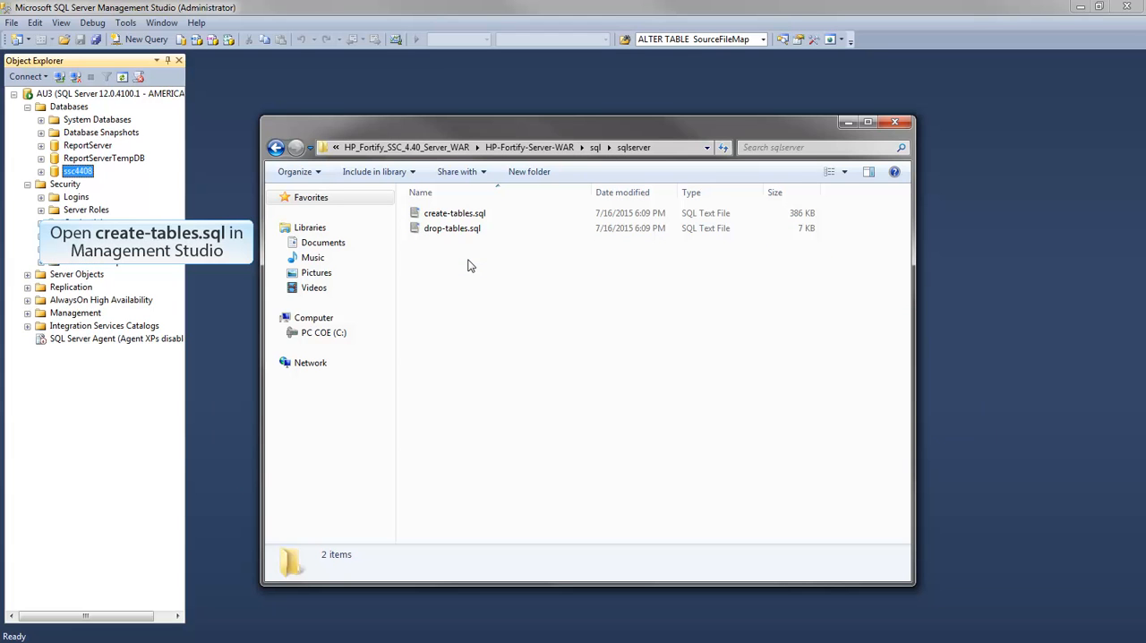
{"action": "mouse_move", "coordinate": [459, 222]}
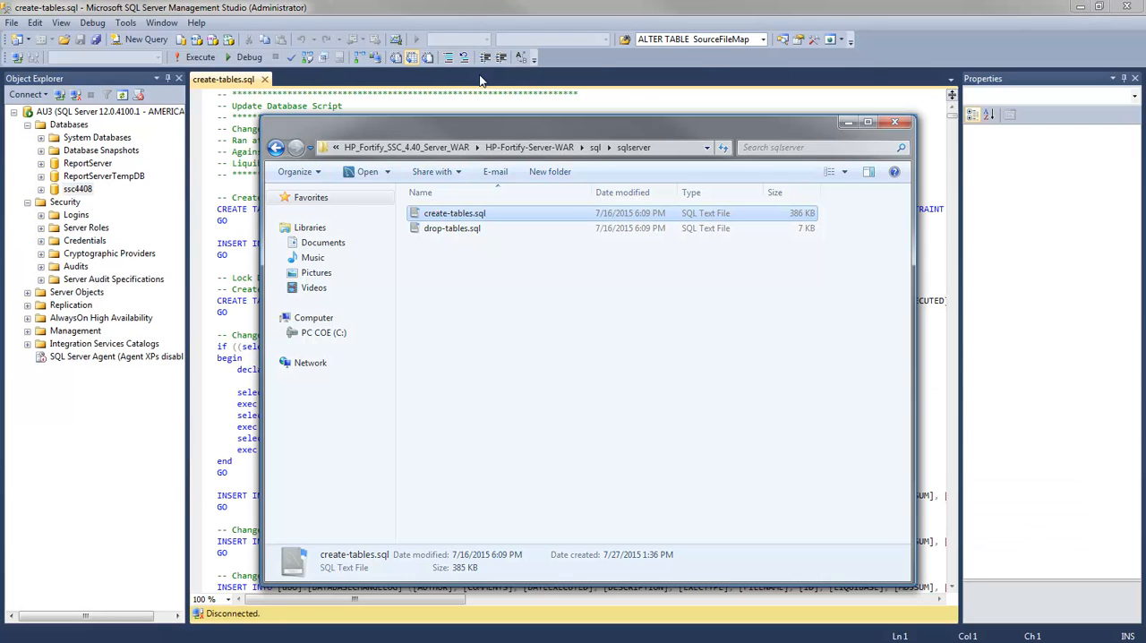
{"action": "double_click", "coordinate": [454, 213]}
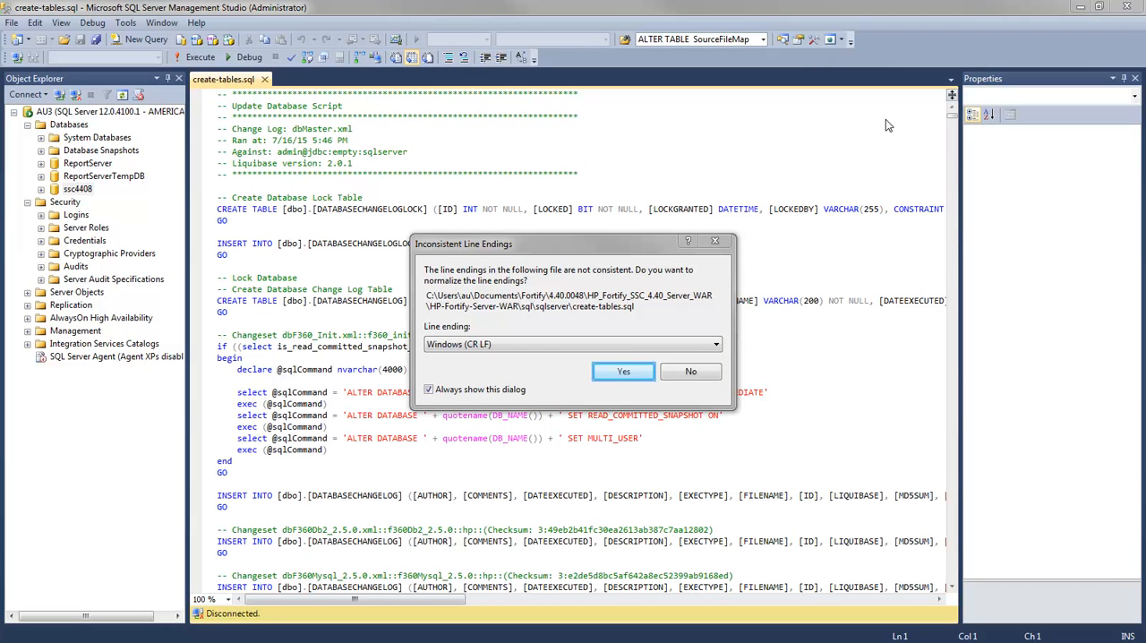
{"action": "mouse_move", "coordinate": [663, 223]}
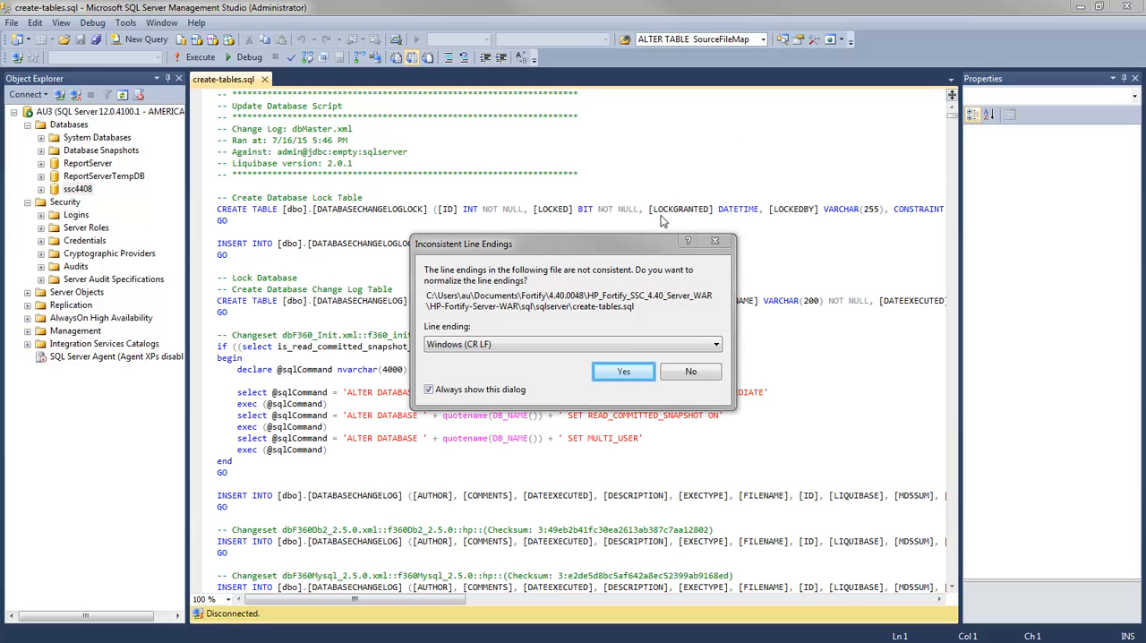
{"action": "left_click", "coordinate": [623, 371]}
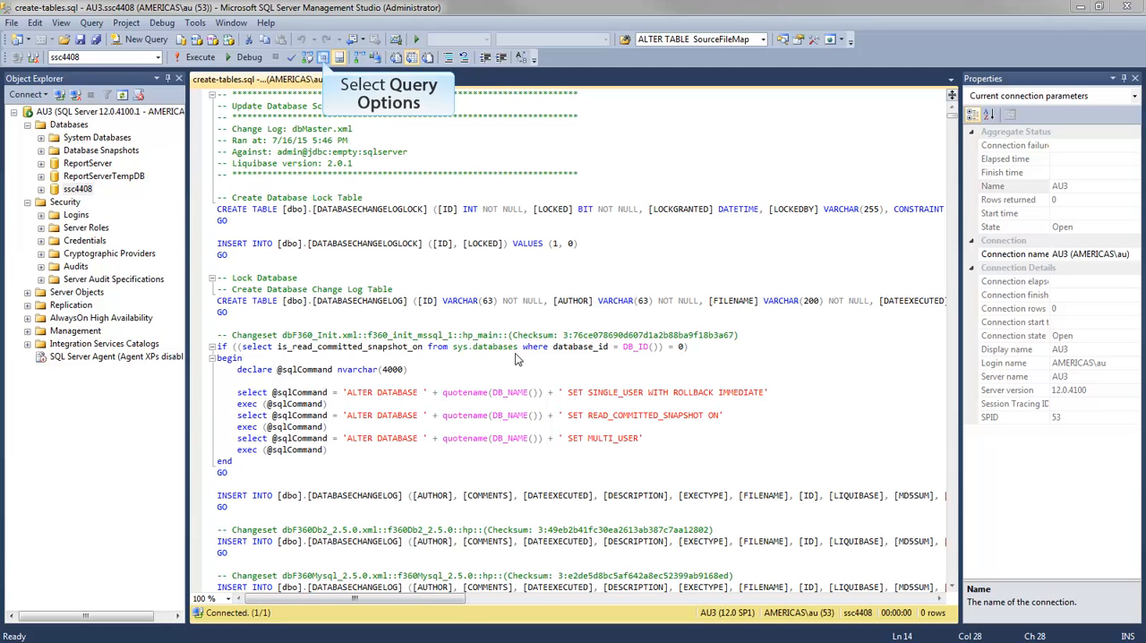
Enable SET ANSI_NULL_DFLT_ON in the query's ANSI execution options
{"action": "left_click", "coordinate": [322, 55]}
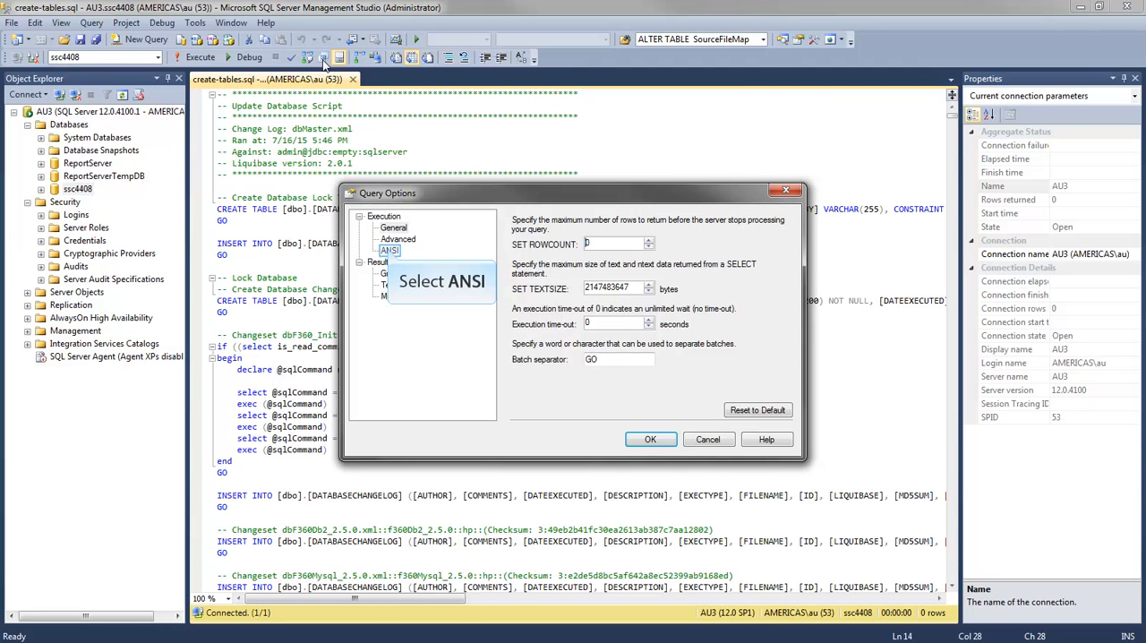
{"action": "mouse_move", "coordinate": [385, 192]}
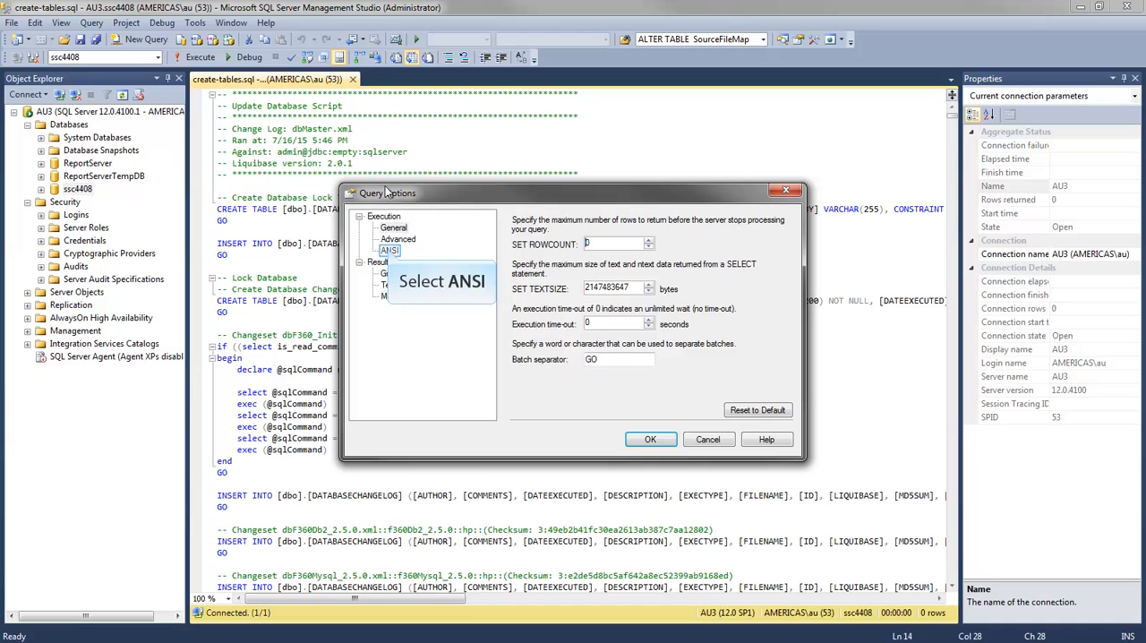
{"action": "left_click", "coordinate": [391, 250]}
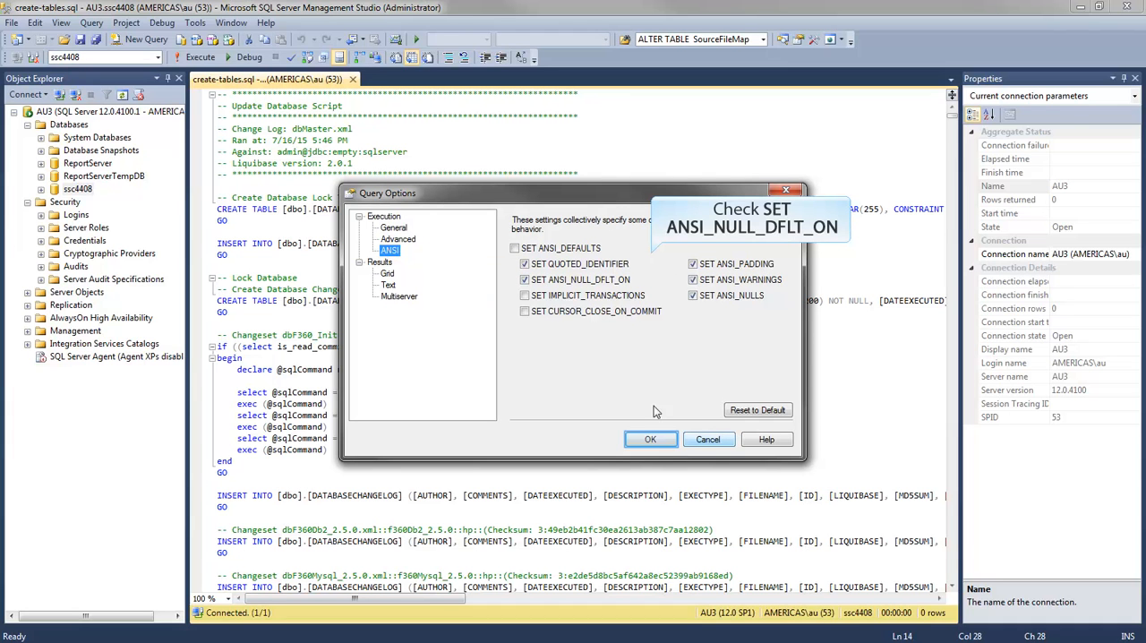
{"action": "left_click", "coordinate": [650, 439]}
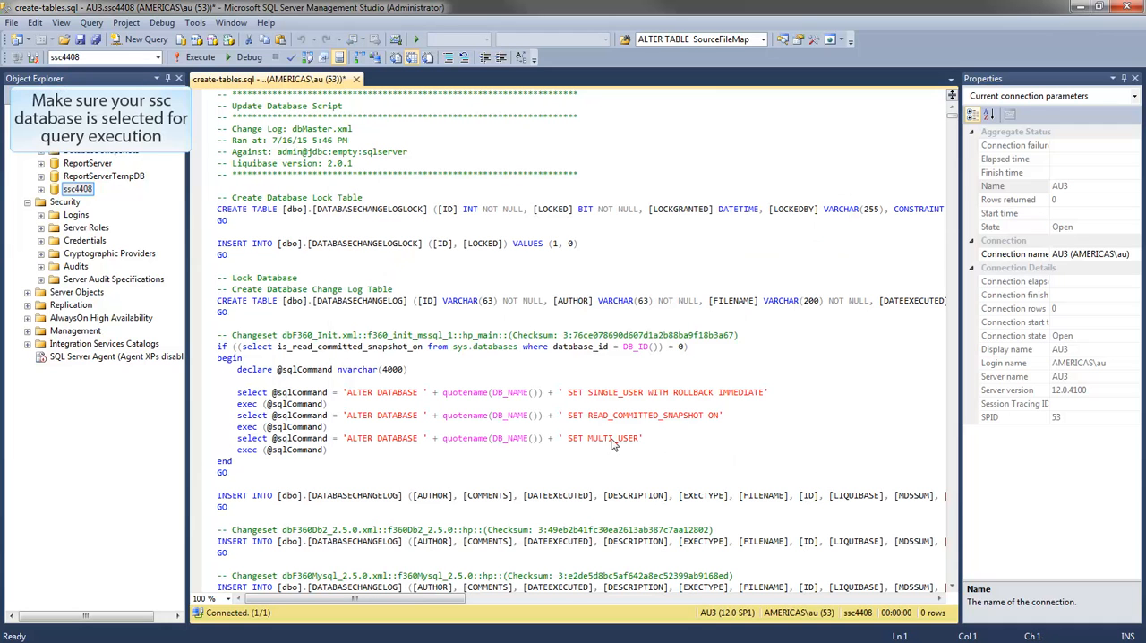
{"action": "mouse_move", "coordinate": [99, 271]}
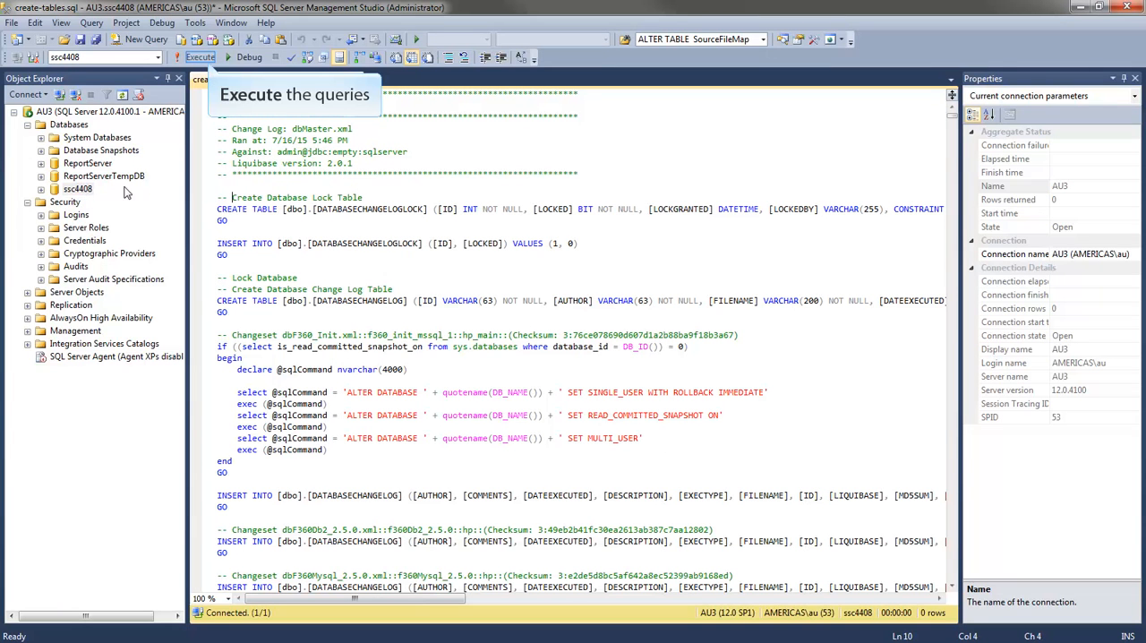
Execute create-tables.sql against ssc4408 and refresh the server's object tree
{"action": "left_click", "coordinate": [197, 56]}
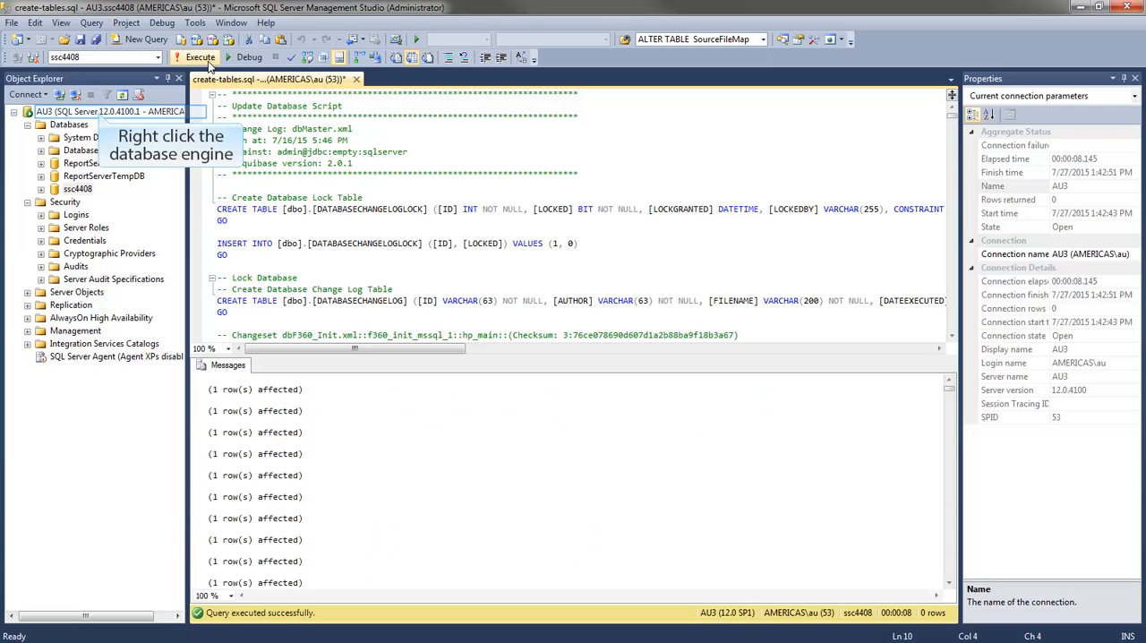
{"action": "right_click", "coordinate": [108, 111]}
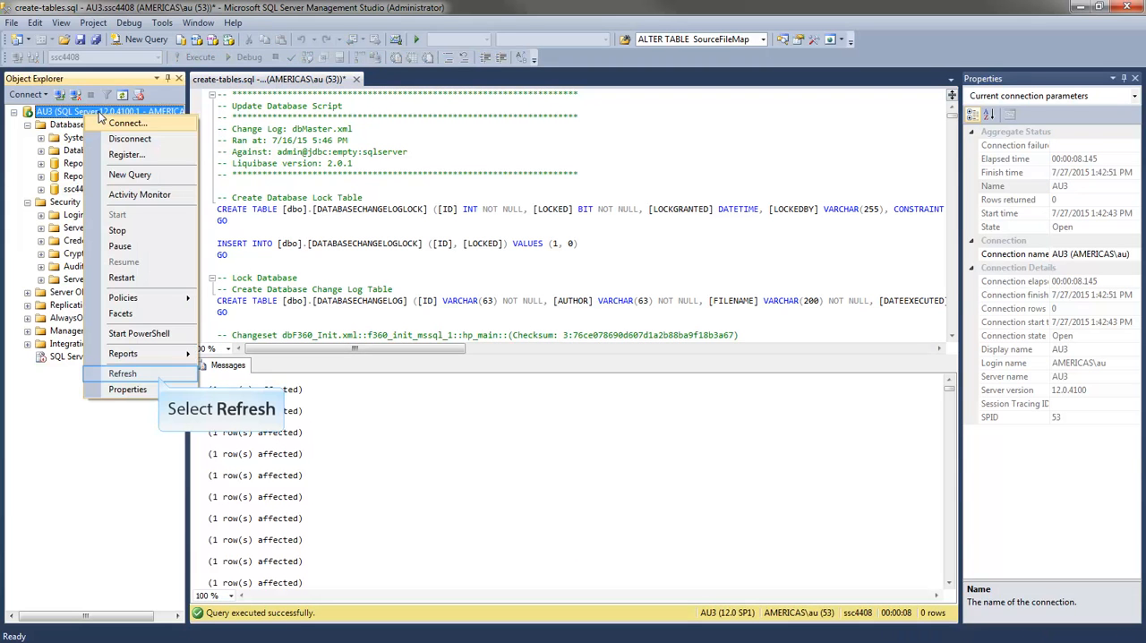
{"action": "left_click", "coordinate": [122, 373]}
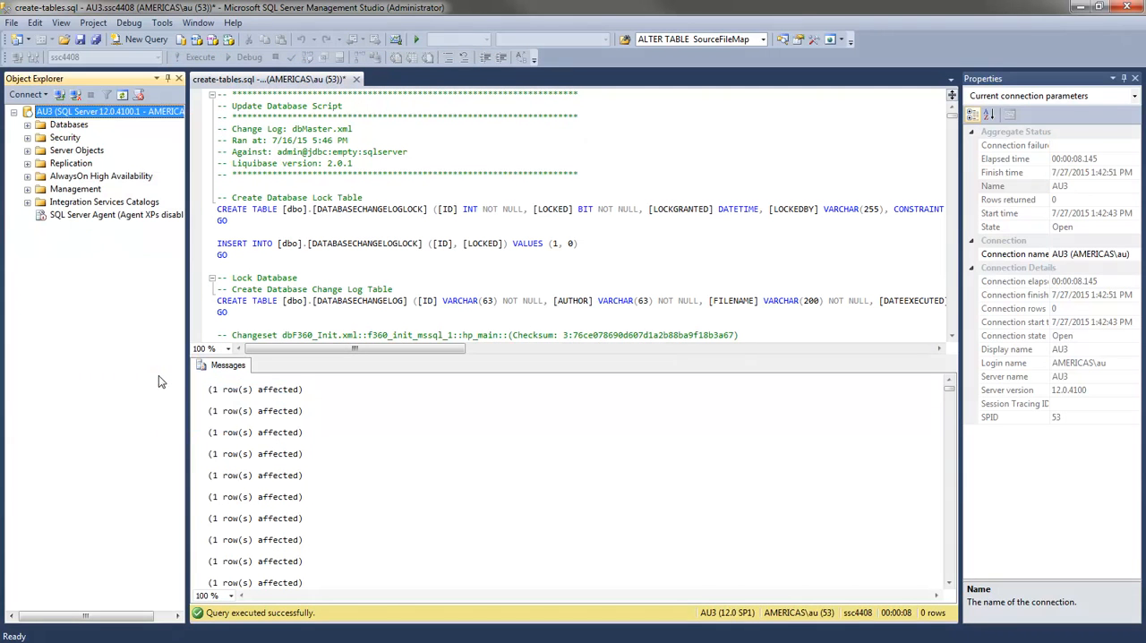